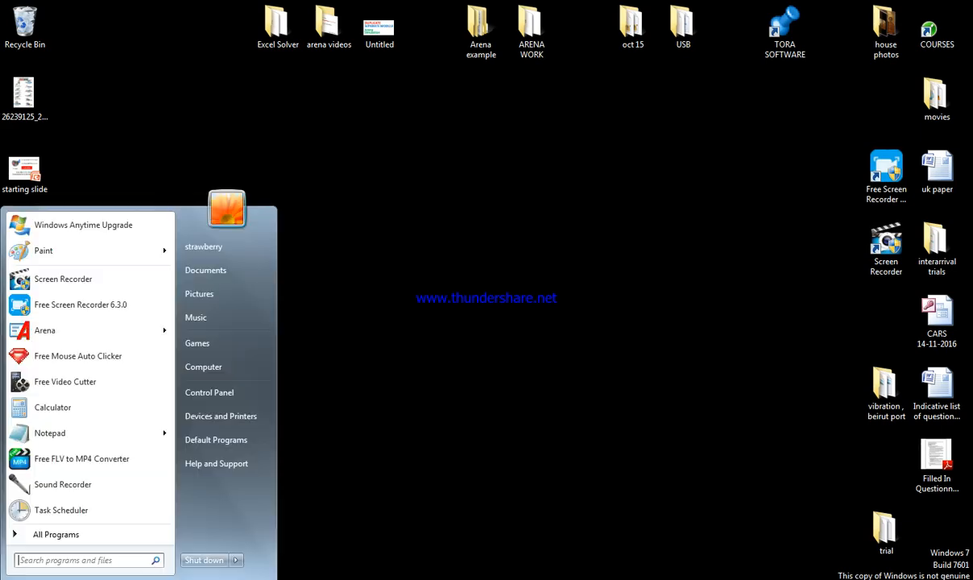
Launch Arena from the Windows 7 Start menu so its splash screen loads
click(44, 330)
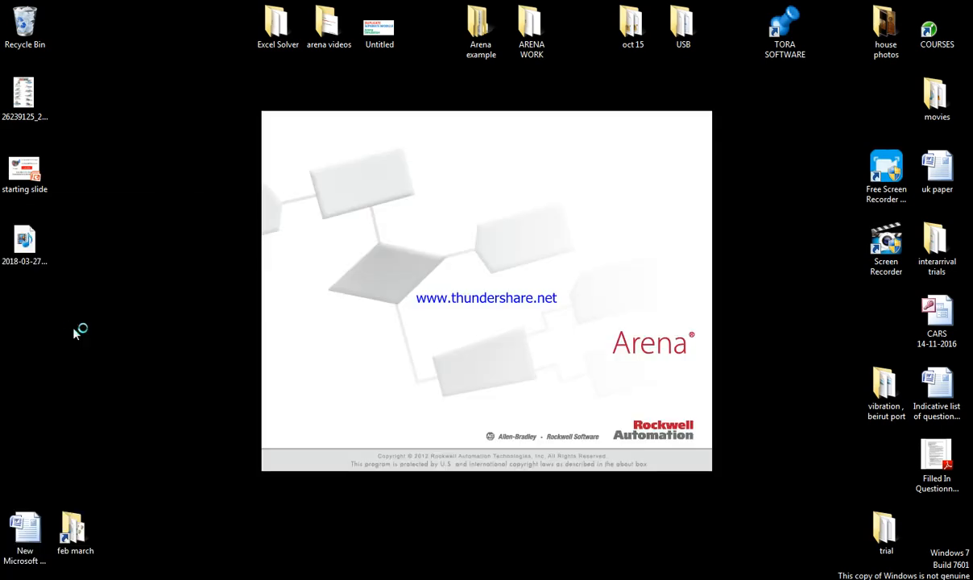